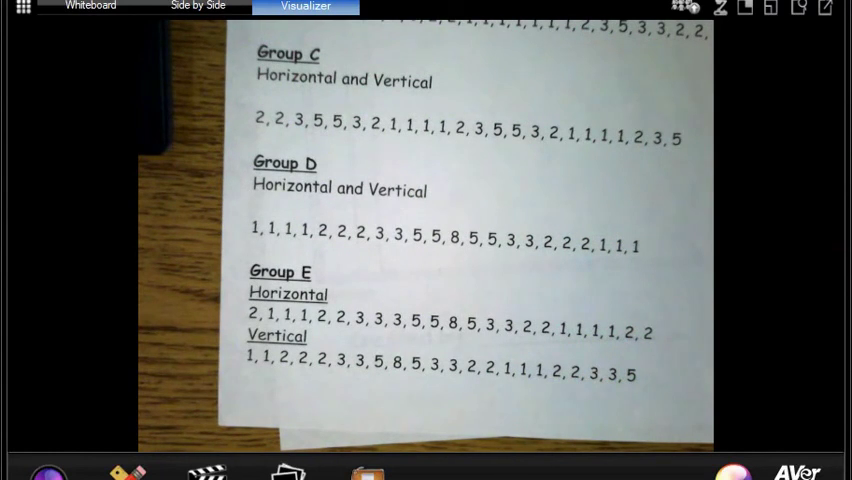
{"action": "mouse_move", "coordinate": [738, 320]}
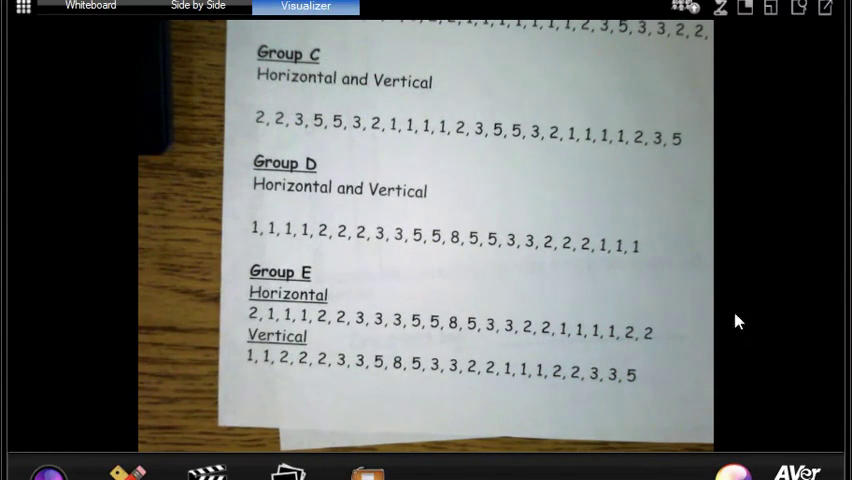